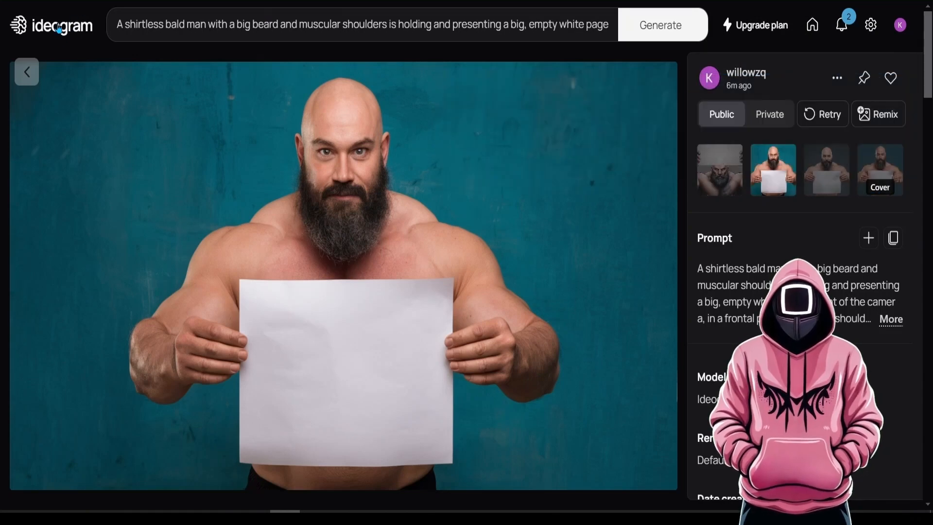
# Review the Ideogram prompt settings, return to the four-image grid and select one result.
pyautogui.click(360, 25)
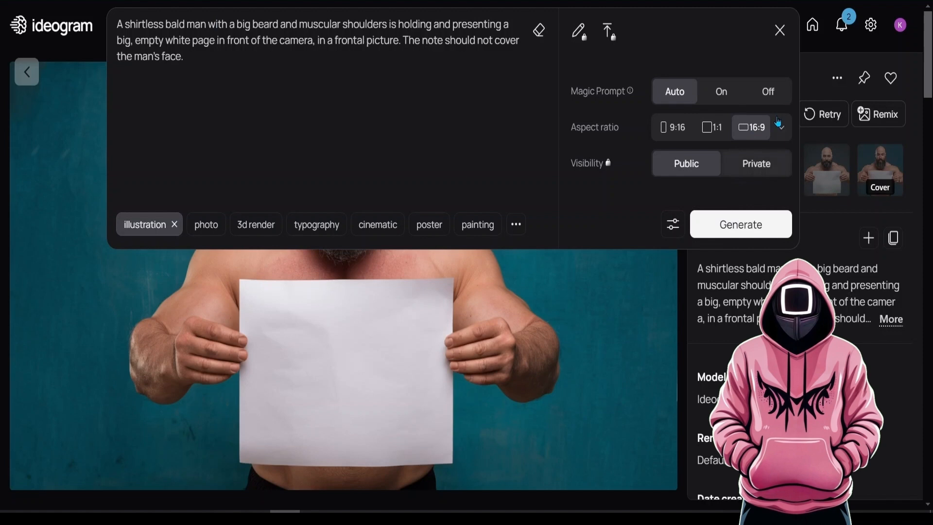
pyautogui.click(779, 30)
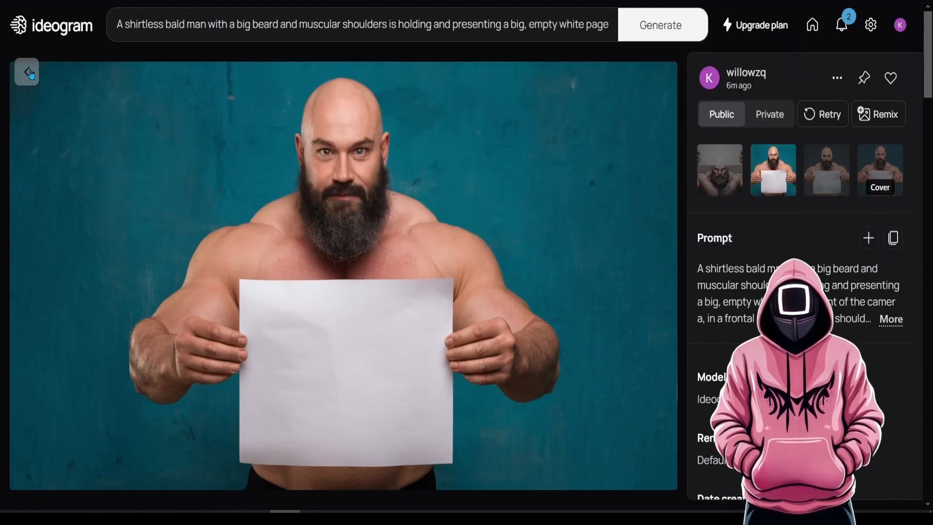
pyautogui.click(26, 71)
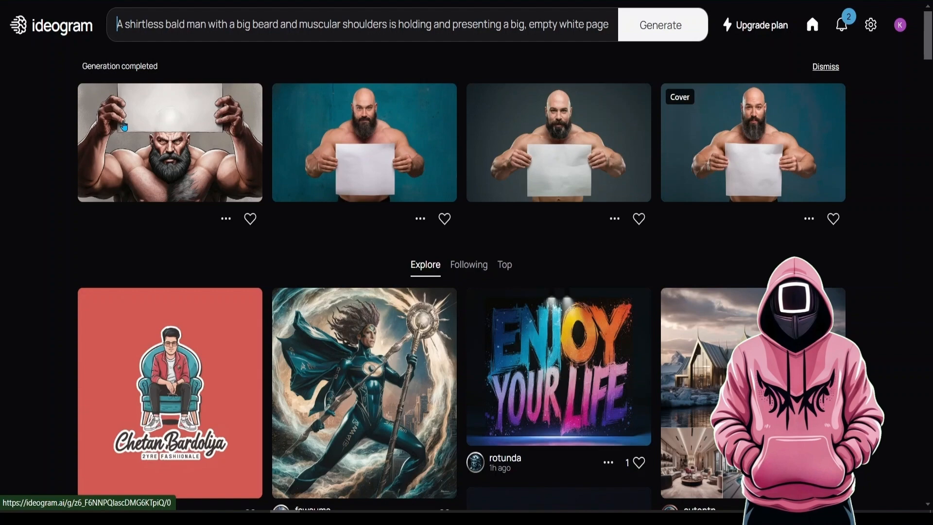
pyautogui.moveTo(360, 132)
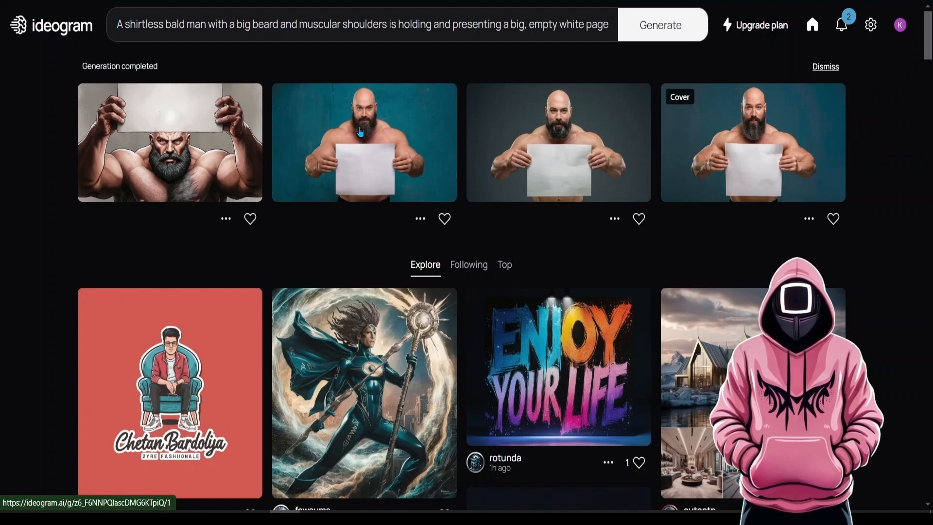
pyautogui.click(364, 143)
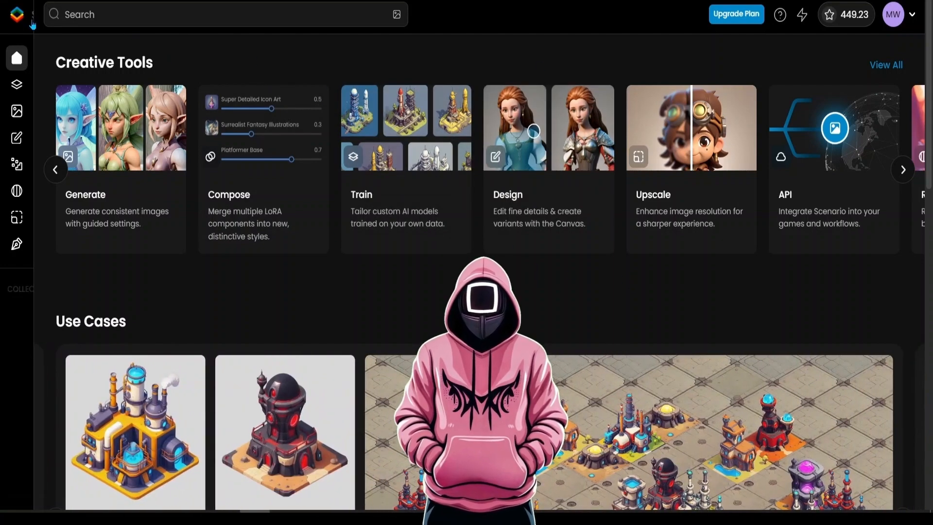
# Browse Scenario's model catalogue and open the Dark Inked Characters model page.
pyautogui.click(16, 14)
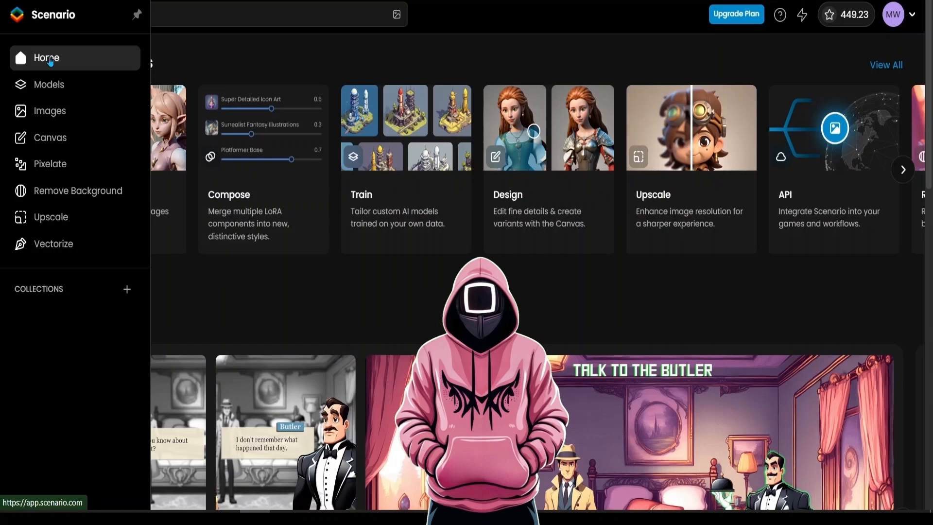
pyautogui.click(49, 84)
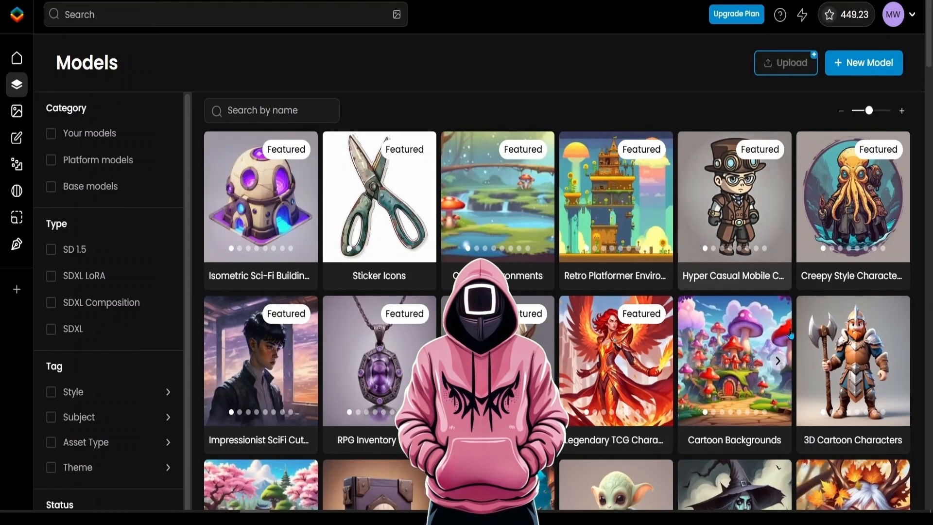
pyautogui.scroll(-3)
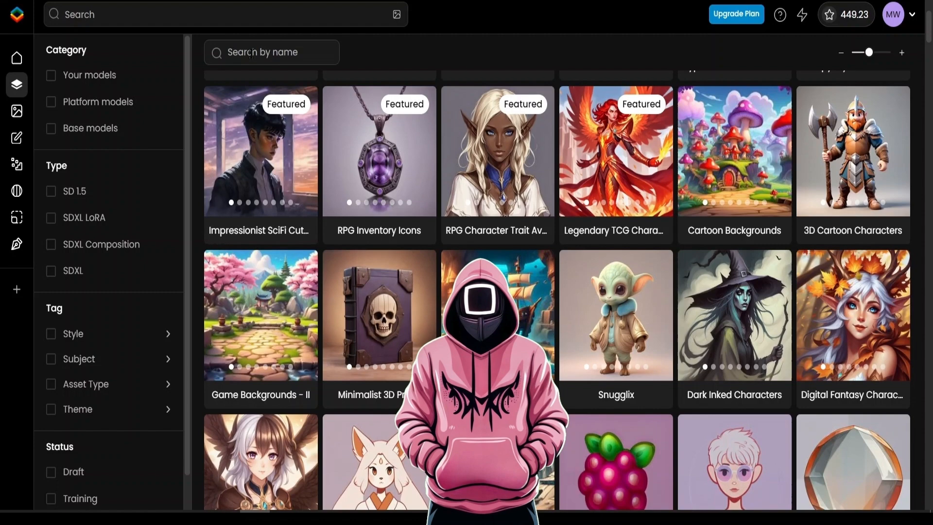
pyautogui.click(734, 314)
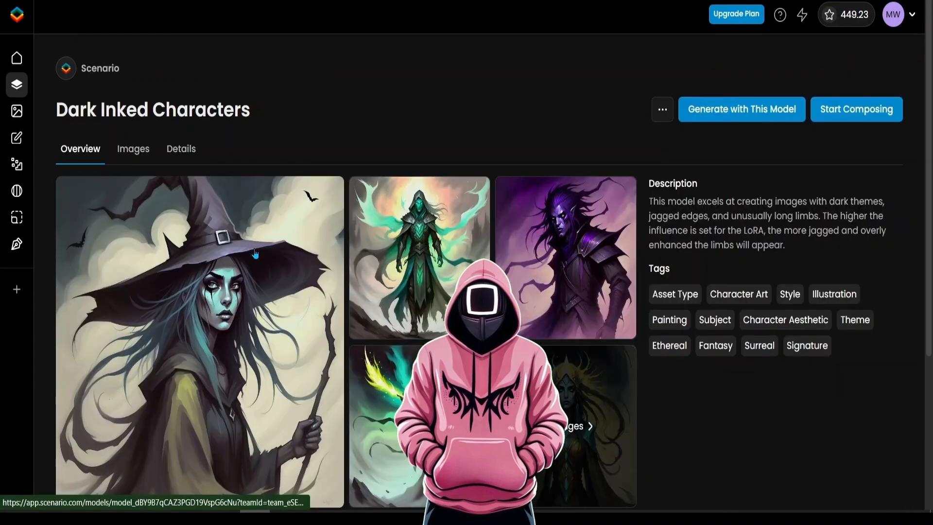
pyautogui.moveTo(742, 109)
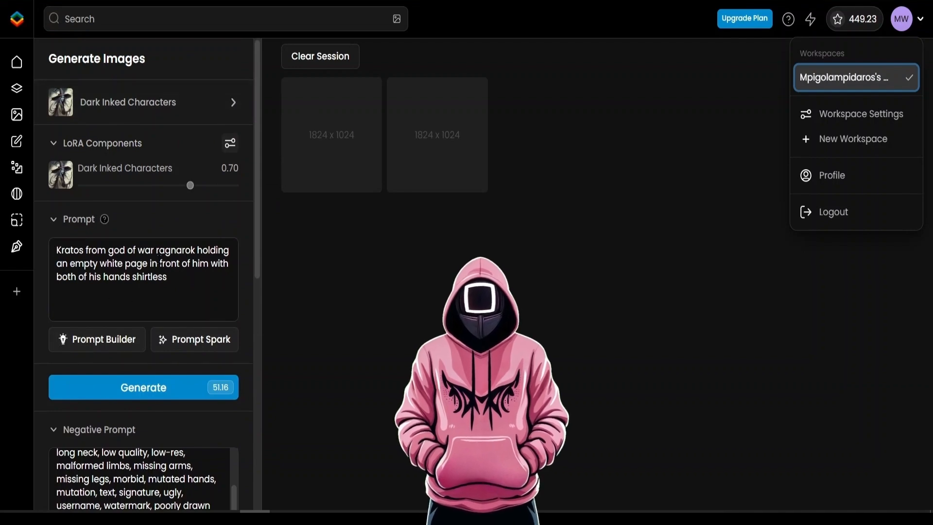
# Fill the Kratos holding-an-empty-white-page prompt with the bald-man photo as reference image.
pyautogui.scroll(-3)
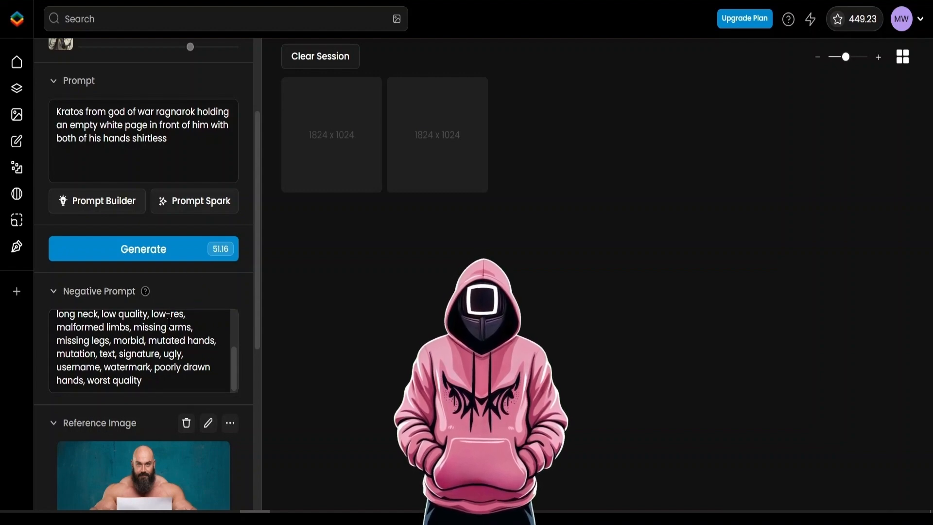
# Set the reference image to ControlNet Character mode with Mode Mapping on and influence 60.
pyautogui.scroll(-3)
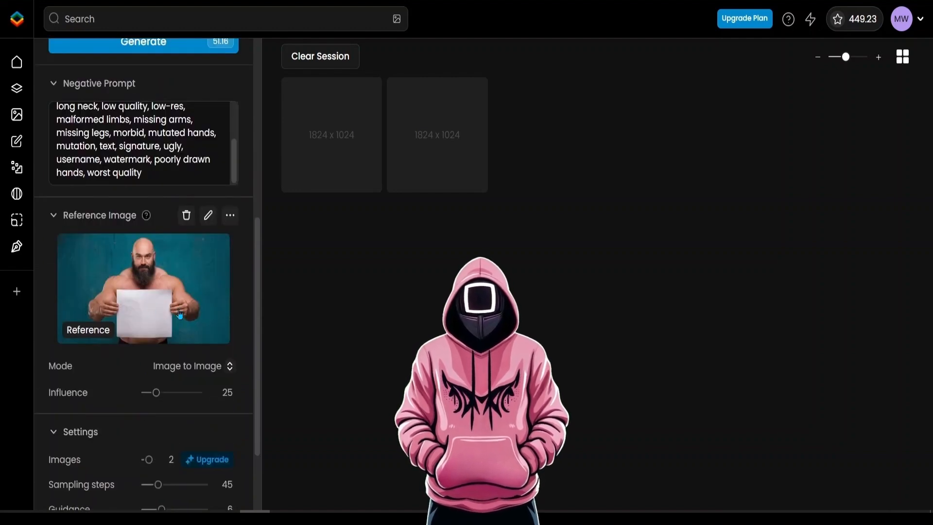
pyautogui.moveTo(156, 292)
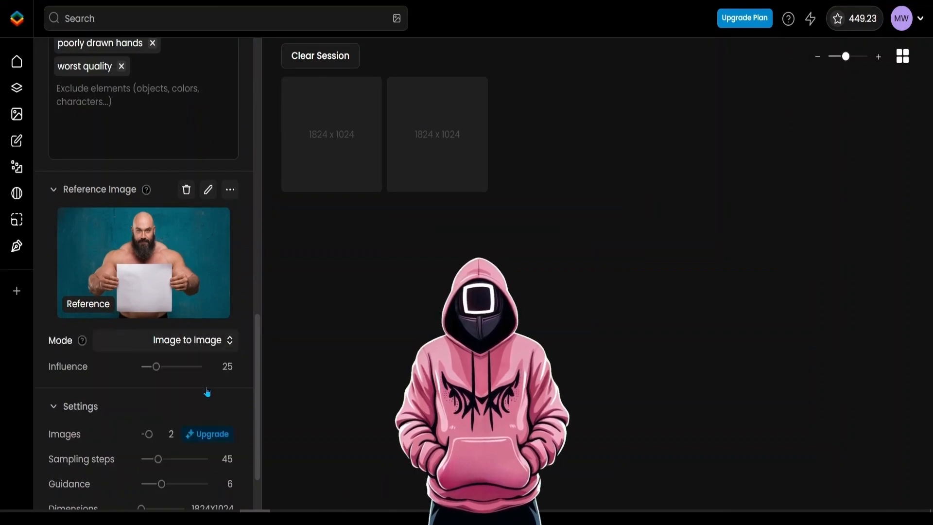
pyautogui.click(188, 339)
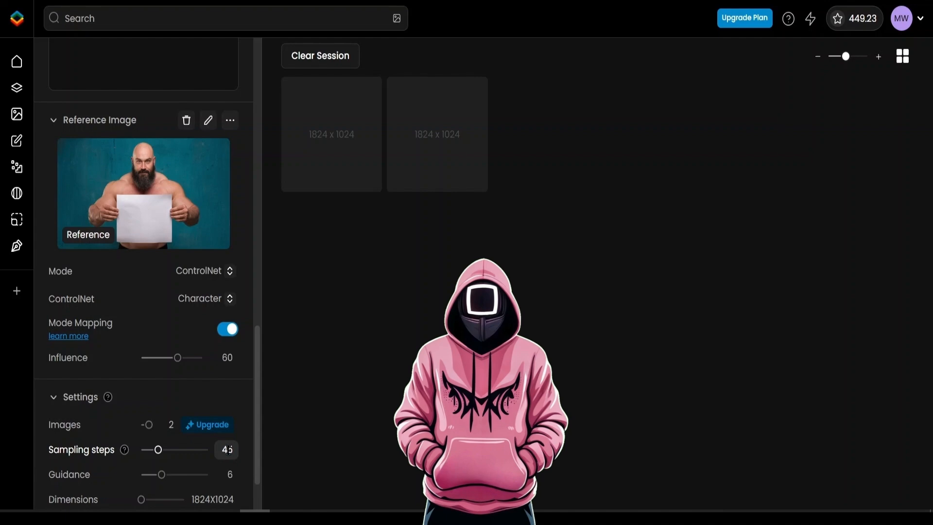
pyautogui.scroll(3)
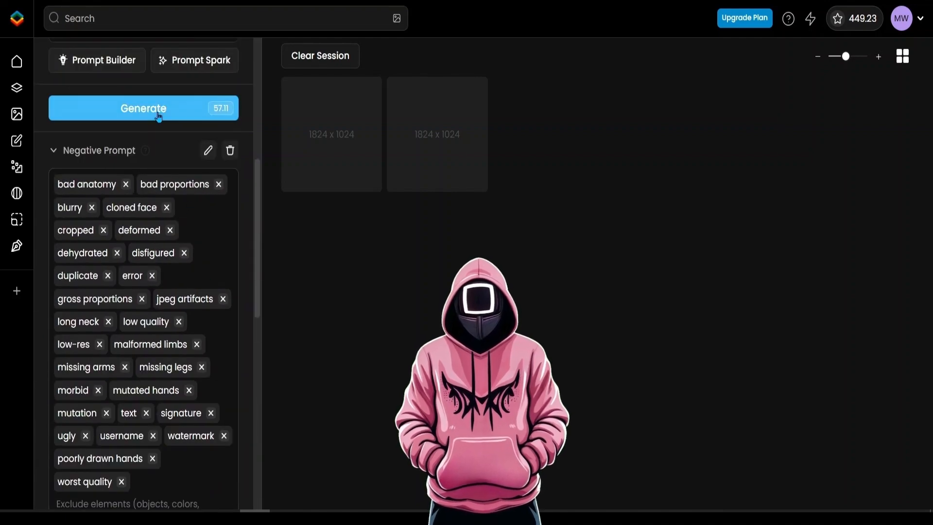
# Generate the two Kratos images and view the second result full size.
pyautogui.click(143, 108)
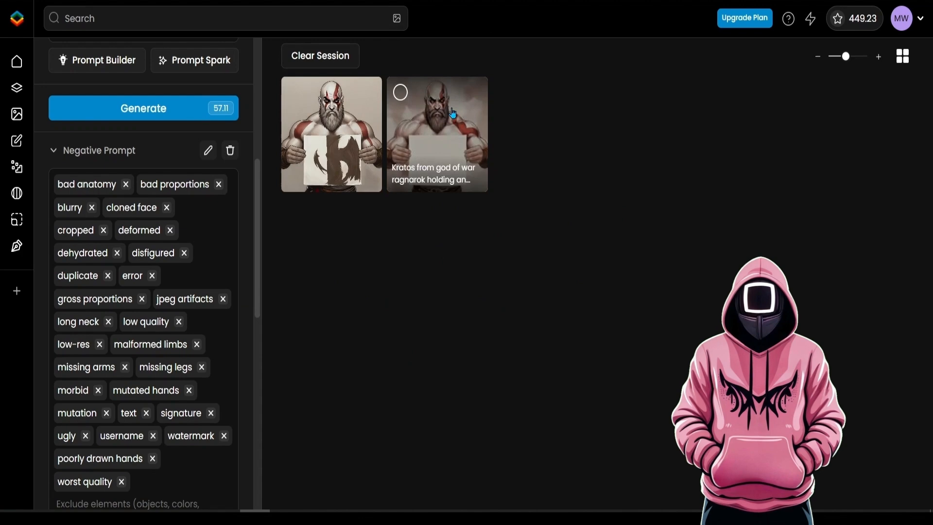
pyautogui.click(437, 134)
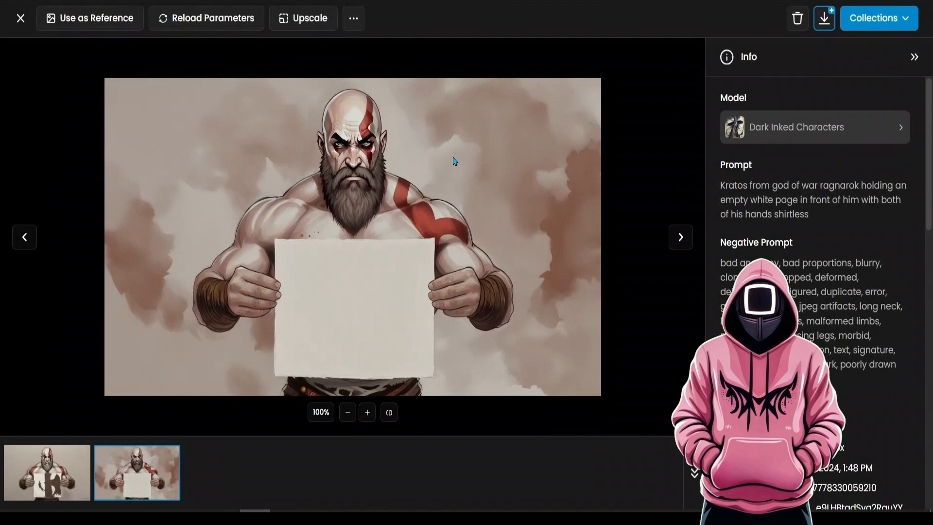
# Save the Kratos blank-page image to disk and close the full-size viewer.
pyautogui.rightClick(453, 170)
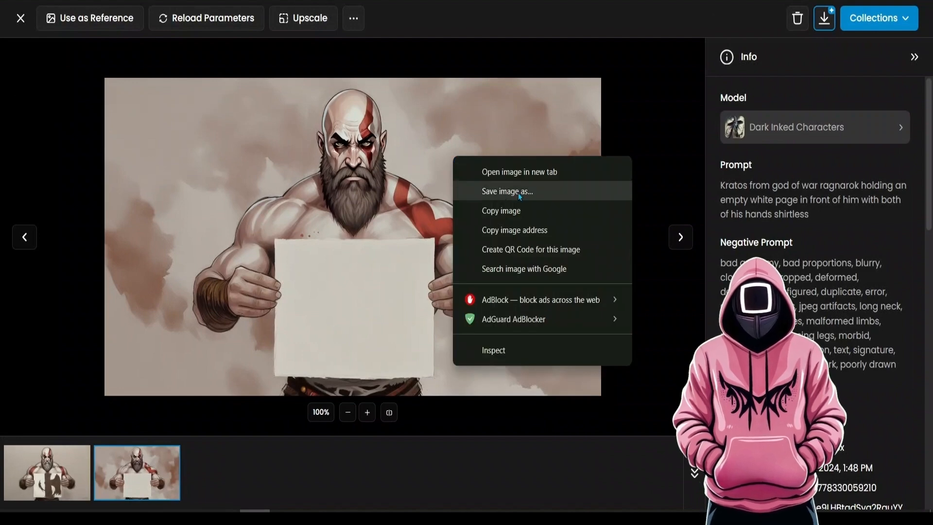
pyautogui.click(438, 125)
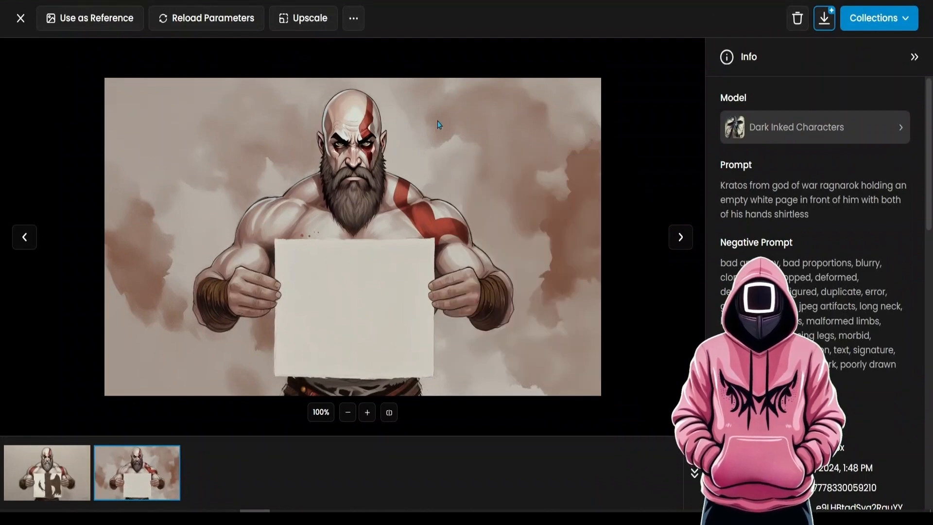
pyautogui.click(21, 18)
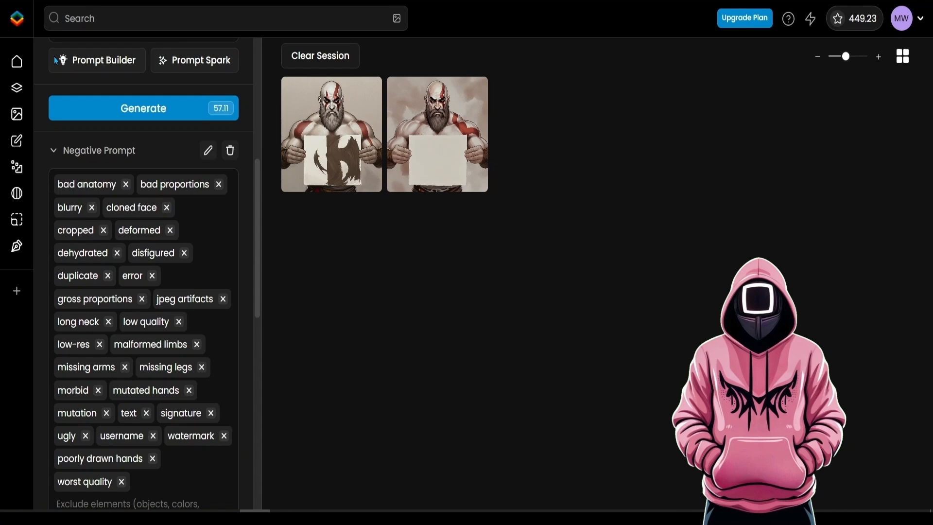
pyautogui.moveTo(437, 133)
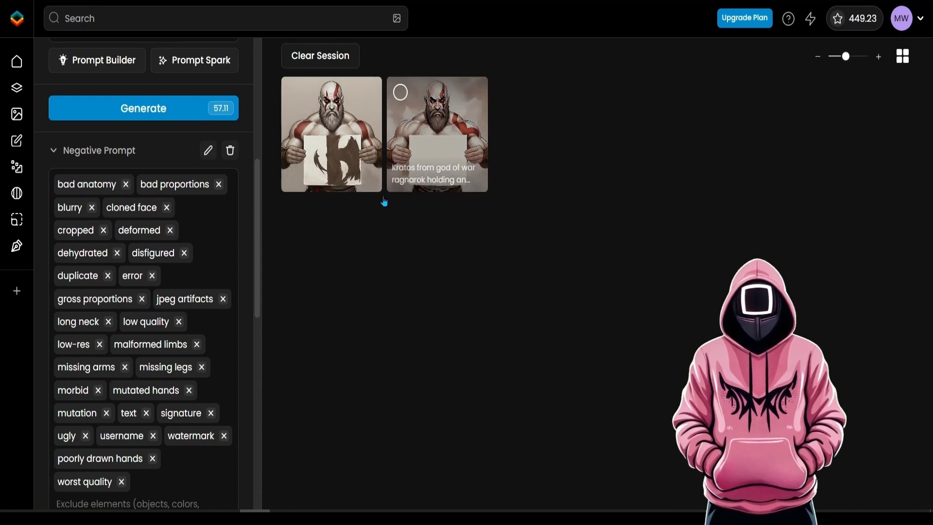